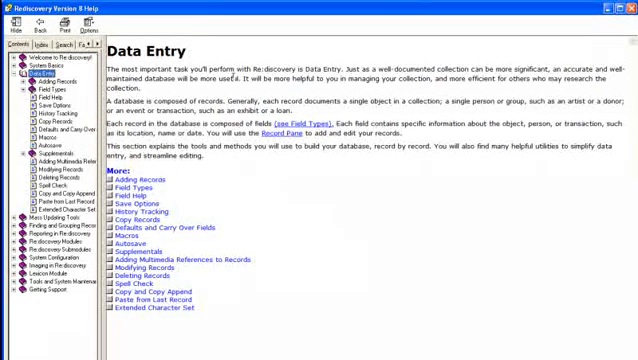
# Step: Switch the Help window from the topics list to the keyword Index
pyautogui.click(38, 46)
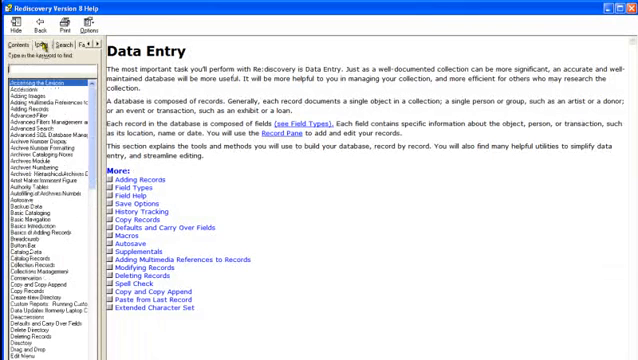
pyautogui.click(40, 76)
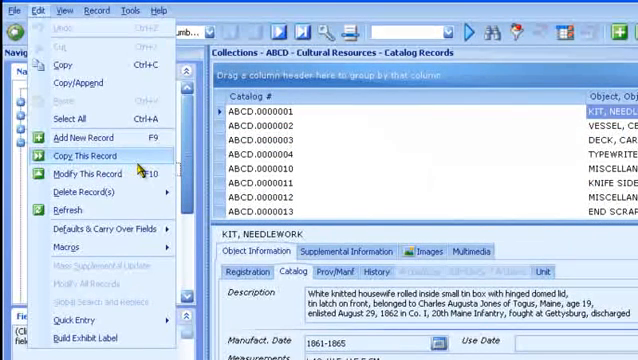
pyautogui.moveTo(140, 272)
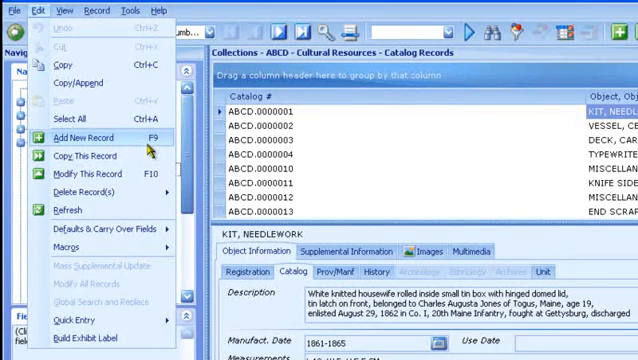
pyautogui.moveTo(155, 148)
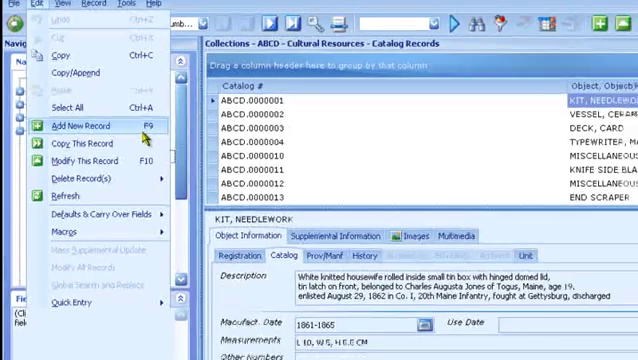
# Step: Start a new blank catalog record via Edit > Add New Record
pyautogui.click(76, 125)
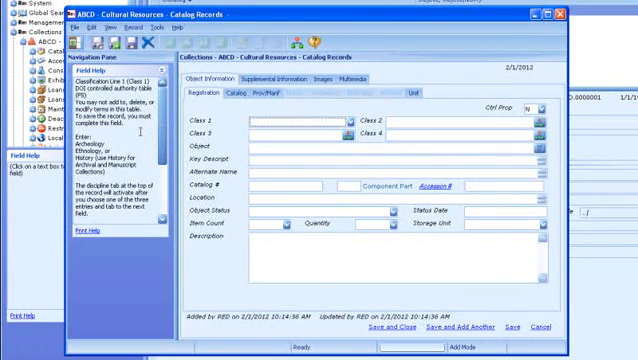
pyautogui.moveTo(230, 118)
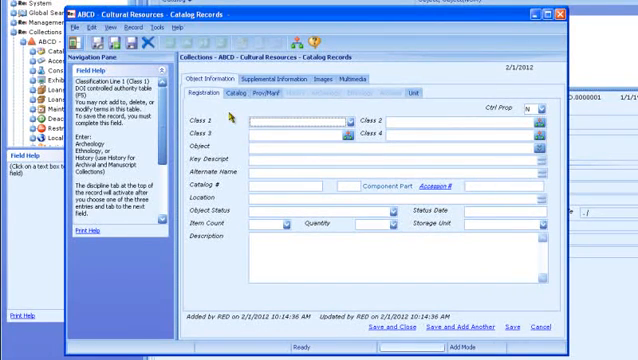
# Step: Set Class 1 to HISTORY from the classification list
pyautogui.click(351, 118)
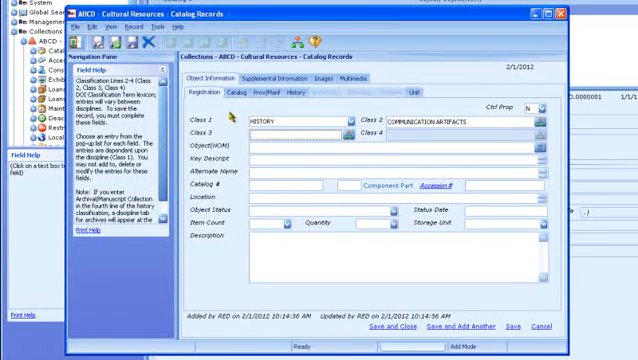
# Step: Set Class 3 to DOCUMENTARY ARTIFACT
pyautogui.click(347, 131)
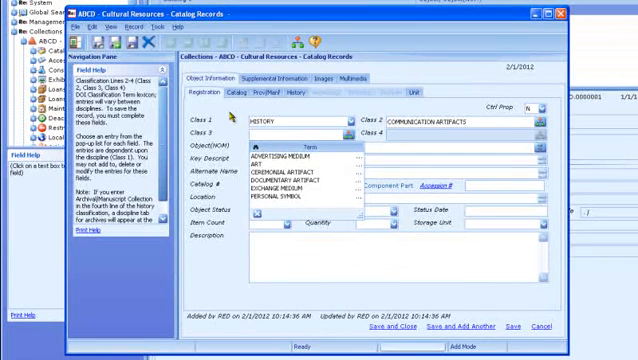
pyautogui.click(302, 173)
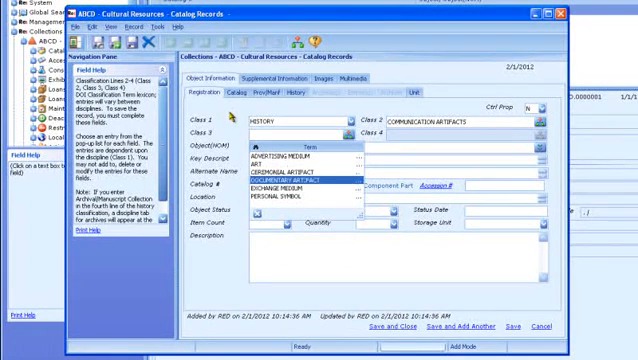
pyautogui.click(290, 184)
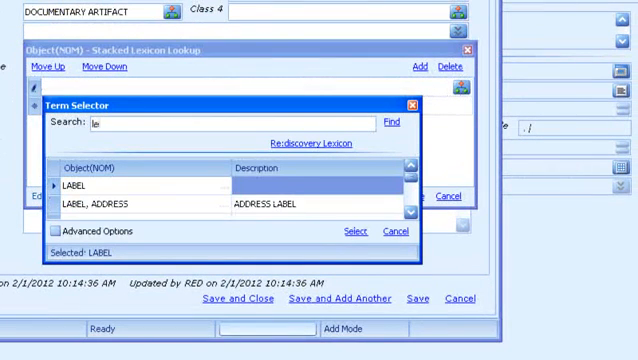
# Step: Look up 'letter' and save LETTER as the object name
pyautogui.write('letter!')
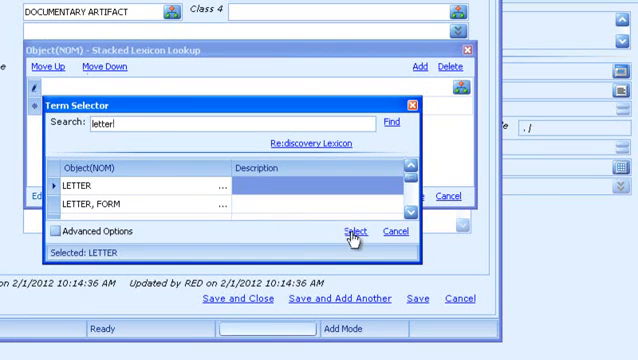
pyautogui.click(350, 231)
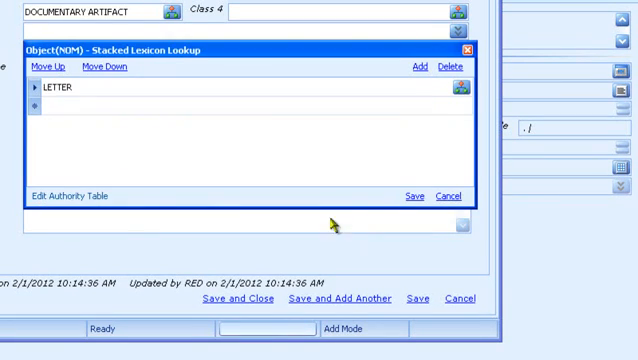
pyautogui.click(411, 196)
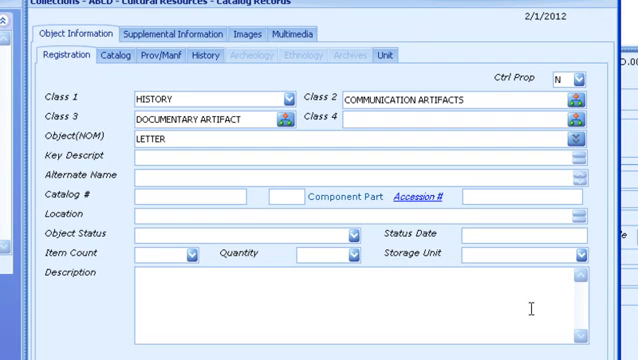
# Step: Enter catalog number ABCD.9999999 and accession number ABCD.00999
pyautogui.write('ABCD')
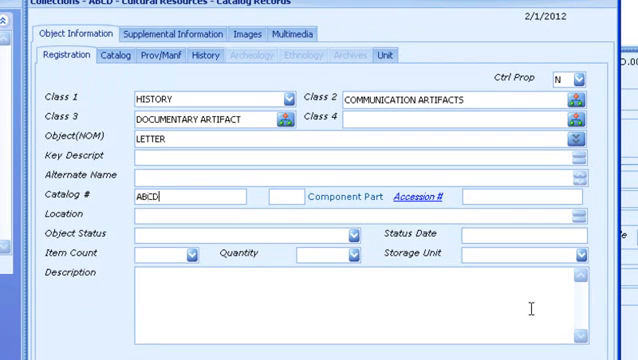
pyautogui.write('.9999999')
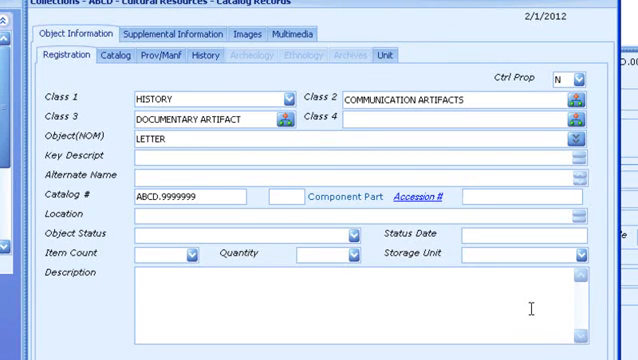
pyautogui.click(500, 197)
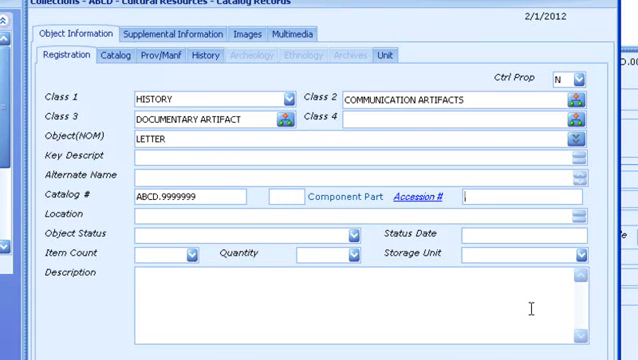
pyautogui.write('ABCD.00999')
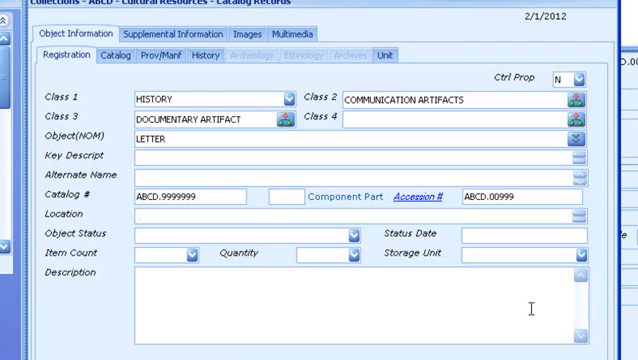
# Step: Enter the location RM 01, SH 22, BX 15
pyautogui.write('RM')
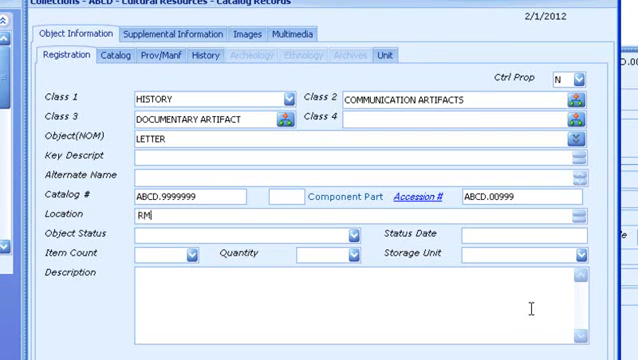
pyautogui.write('01')
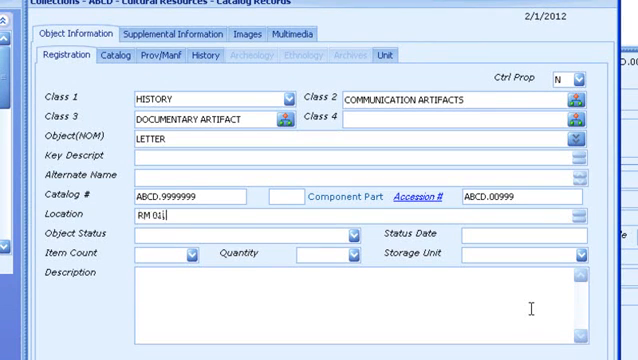
pyautogui.write(', SH 22')
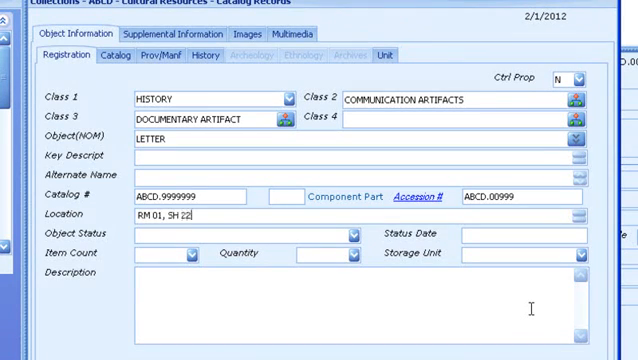
pyautogui.write(', B')
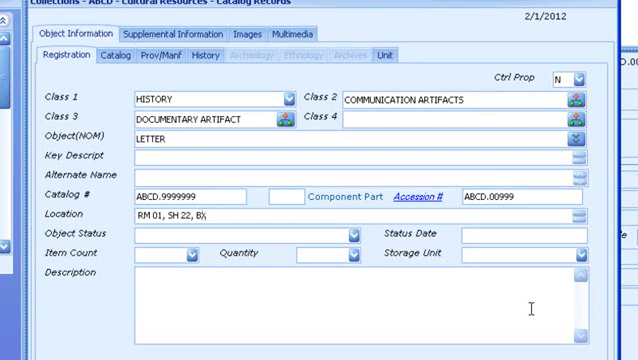
pyautogui.write('X 15')
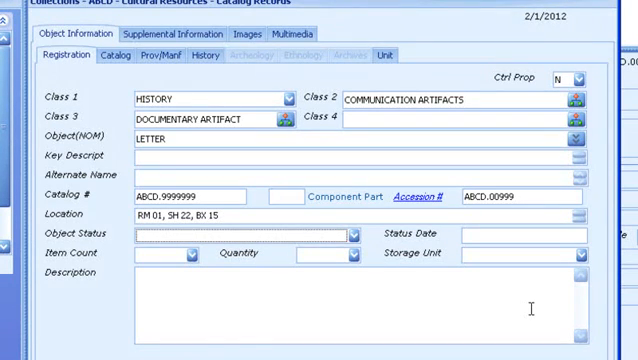
# Step: Set object status to STORAGE with status date 2010
pyautogui.click(362, 232)
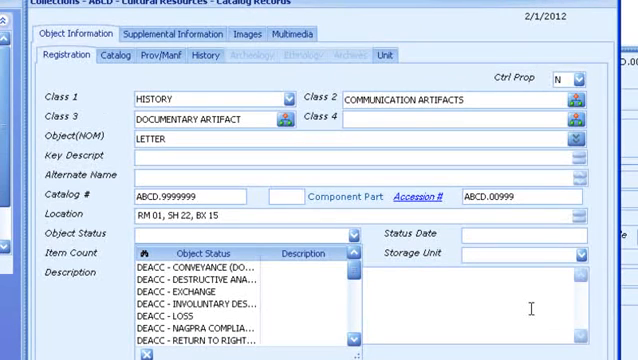
pyautogui.scroll(-3)
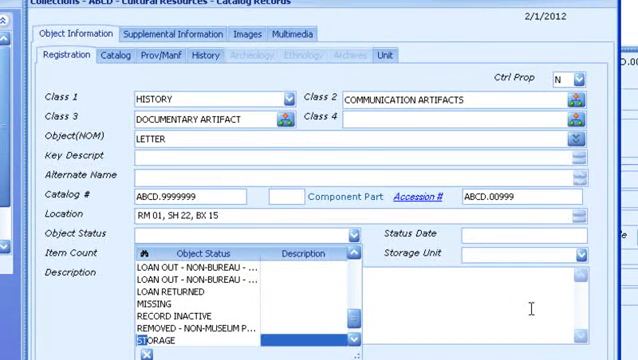
pyautogui.click(143, 342)
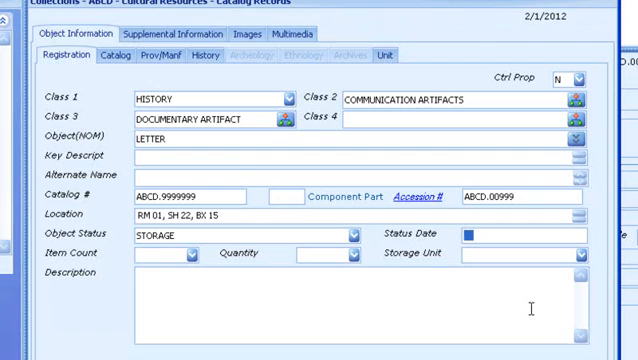
pyautogui.write('2010')
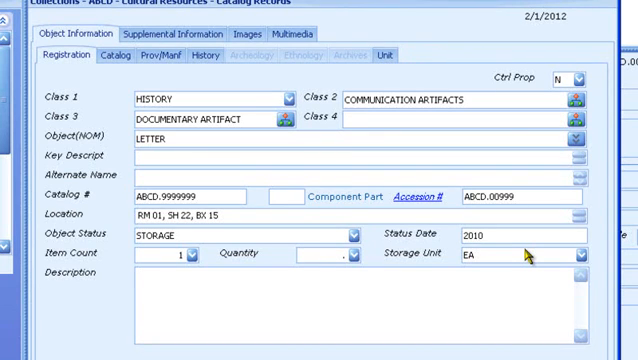
# Step: Write the description: letter to Jane Doe about a lemon cake recipe, folded in thirds, yellowed, 2 pages stapled
pyautogui.write('Sam.Sh')
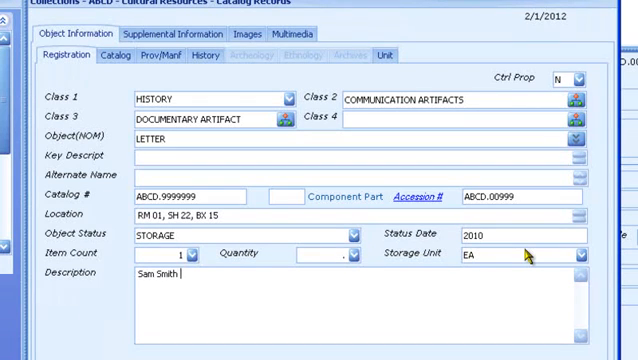
pyautogui.write('to Jahe Doe, re: her')
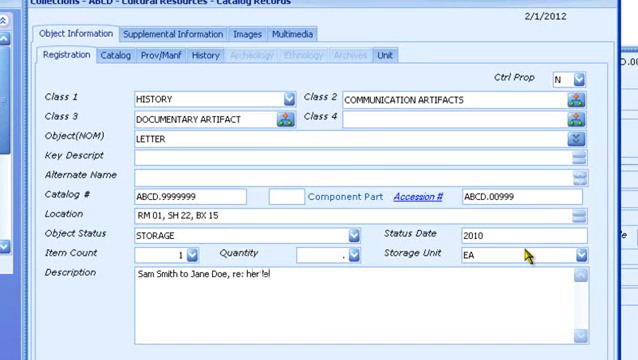
pyautogui.write('lemion cake')
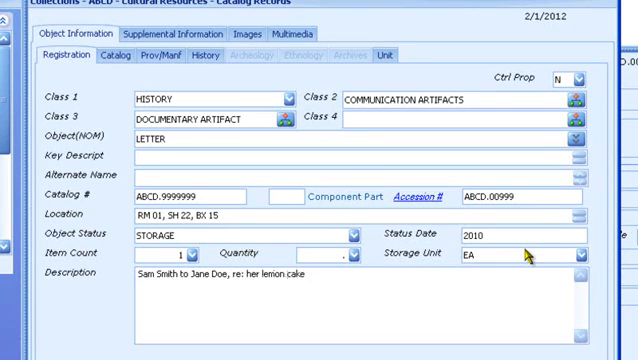
pyautogui.write('recipe.')
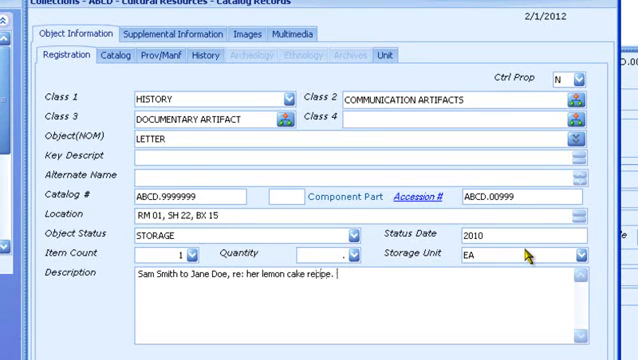
pyautogui.write('Folded in thirds, paper is slightl')
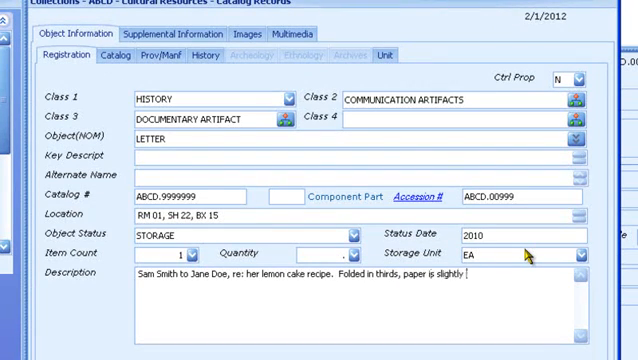
pyautogui.write('yellowed')
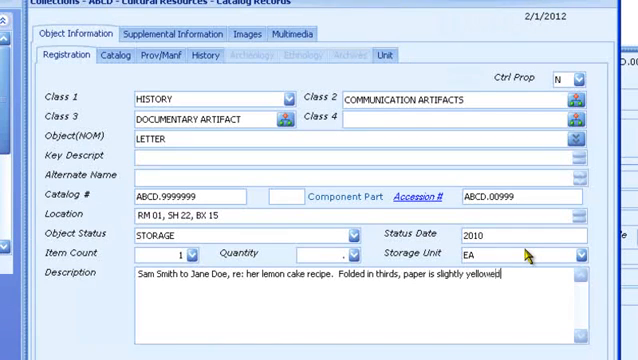
pyautogui.write('2 pages')
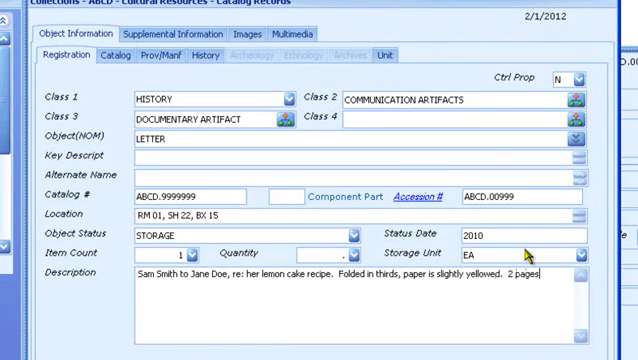
pyautogui.write('stapled.')
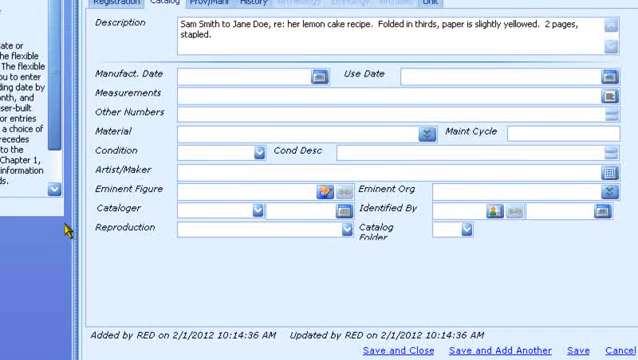
# Step: Enter manufacture date 10/21/1955 on the Catalog tab
pyautogui.write('10/21/')
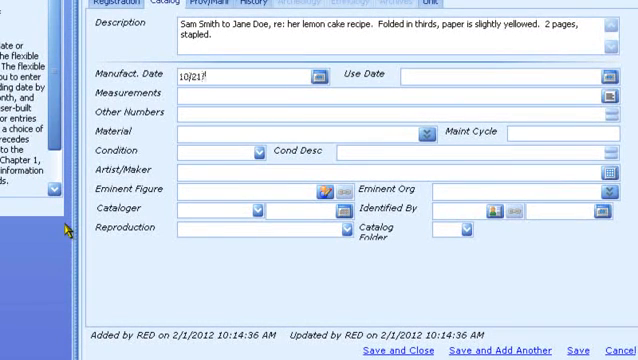
pyautogui.write('/1955,')
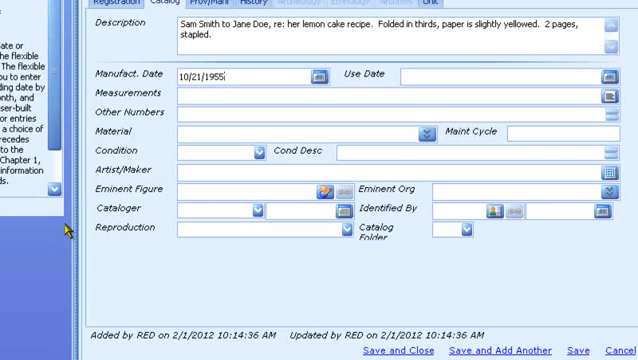
pyautogui.click(318, 74)
pyautogui.write('L 12.5CM')
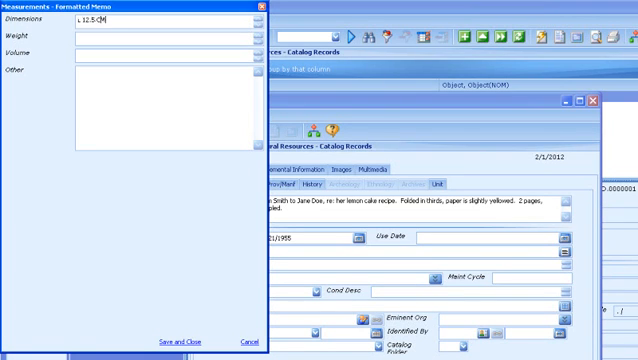
# Step: Add width W 7.7 CM to the dimensions in the measurements memo
pyautogui.write(', W')
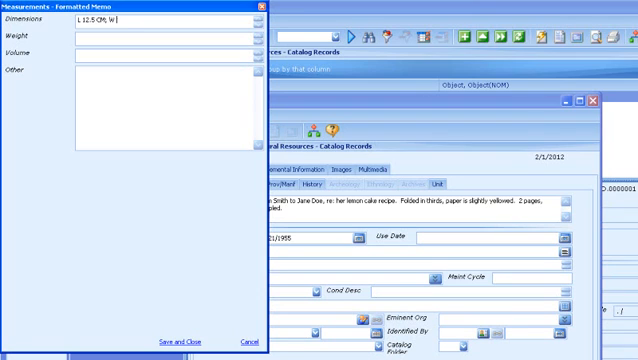
pyautogui.write('7.7 CM, T 0.3 CM')
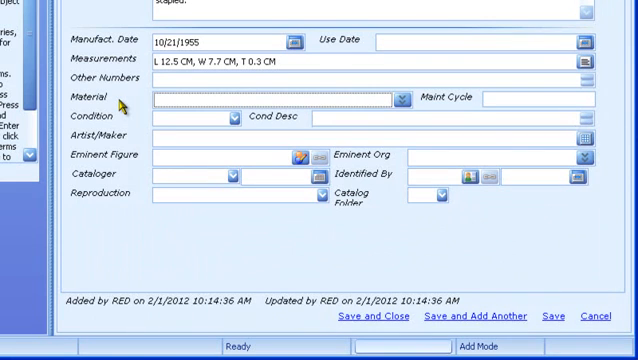
# Step: Add PAPER as the letter's material from the authority table
pyautogui.click(402, 98)
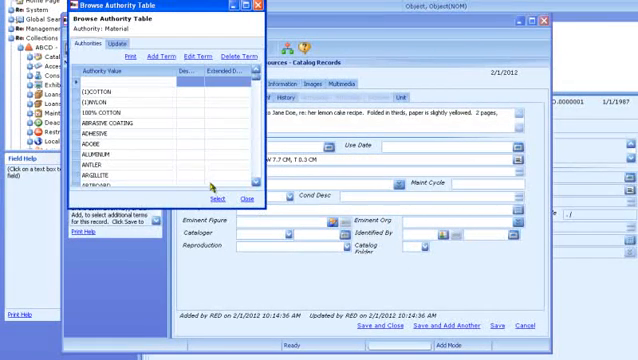
pyautogui.click(162, 54)
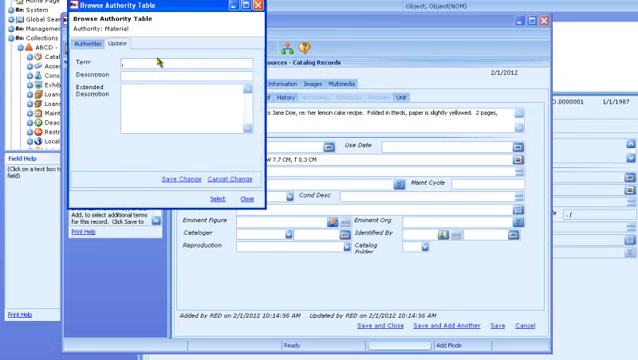
pyautogui.write('PAPER')
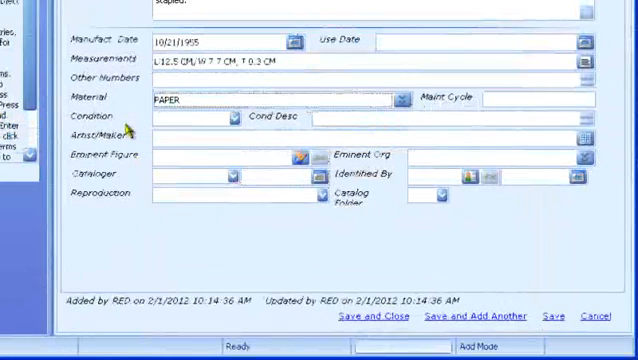
# Step: Add METAL as a second material via the stacked authority lookup
pyautogui.click(407, 99)
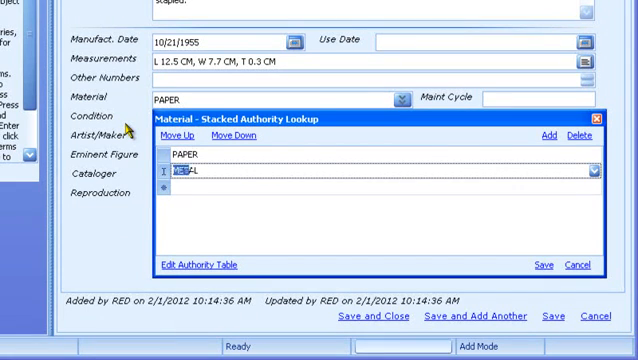
pyautogui.click(540, 264)
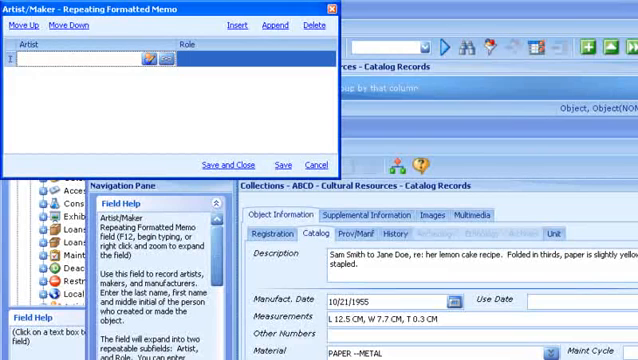
# Step: Add SMITH, SAM to the artist lookup and save it as the letter's Artist/Maker
pyautogui.click(155, 58)
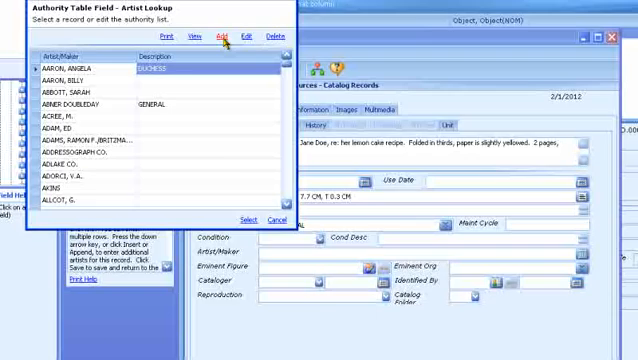
pyautogui.click(222, 35)
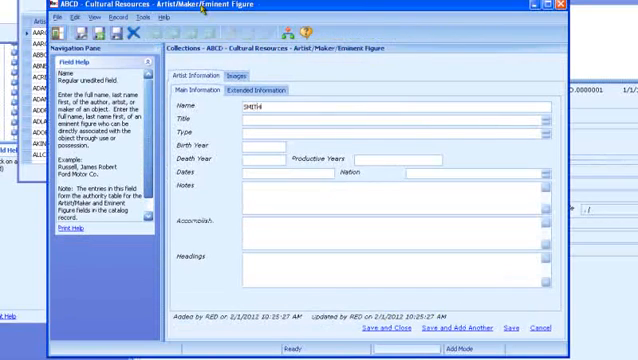
pyautogui.write(', SAM')
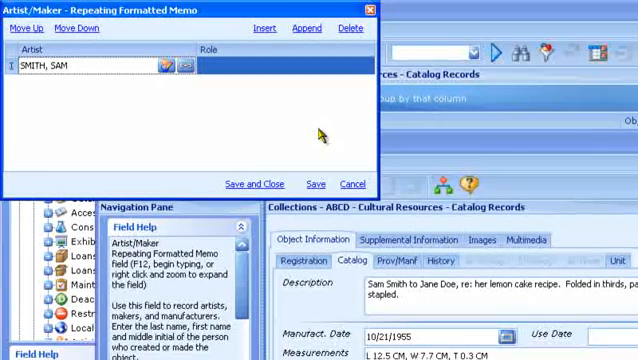
pyautogui.moveTo(262, 197)
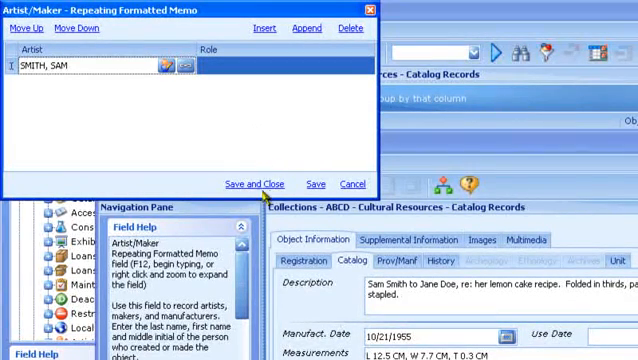
pyautogui.click(262, 184)
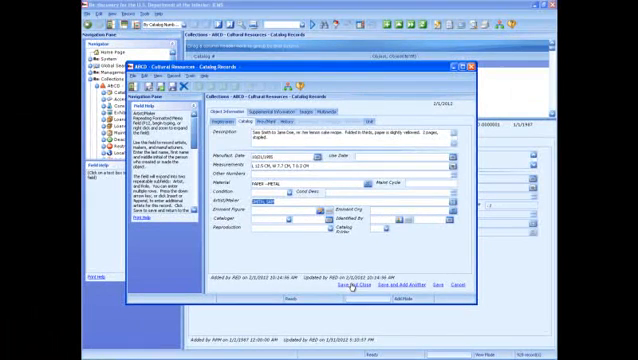
# Step: Save the letter record, refuse the DRAFT RECORD option, and start filling the missing Condition
pyautogui.click(346, 288)
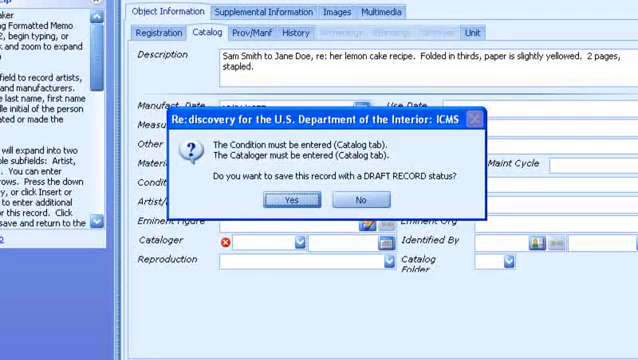
pyautogui.moveTo(291, 300)
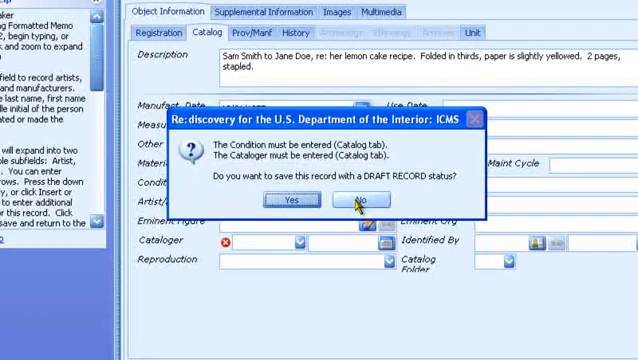
pyautogui.click(342, 201)
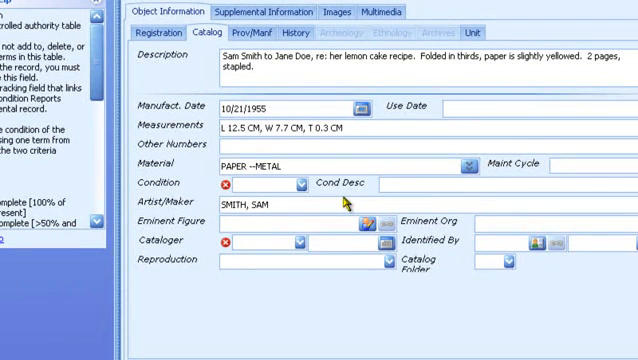
pyautogui.click(302, 183)
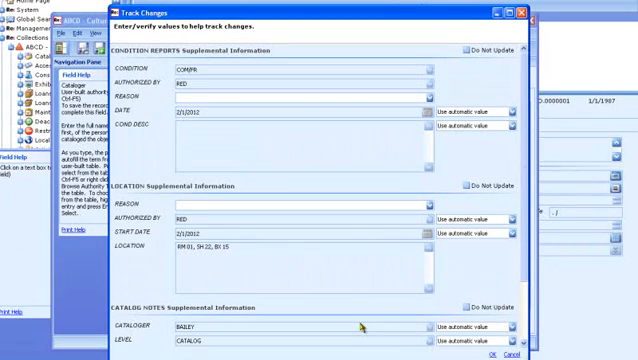
# Step: Set the Condition Reports reason to Cataloging and the Location reason to STORAGE
pyautogui.click(427, 93)
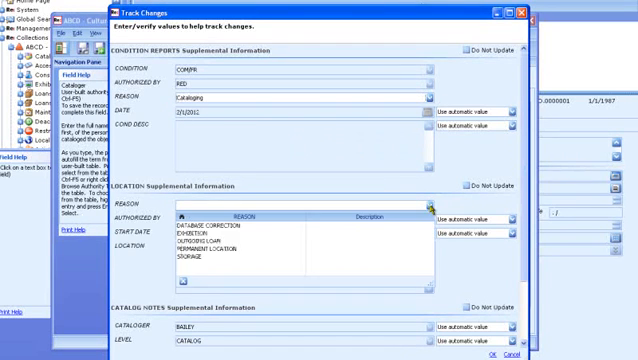
pyautogui.click(200, 258)
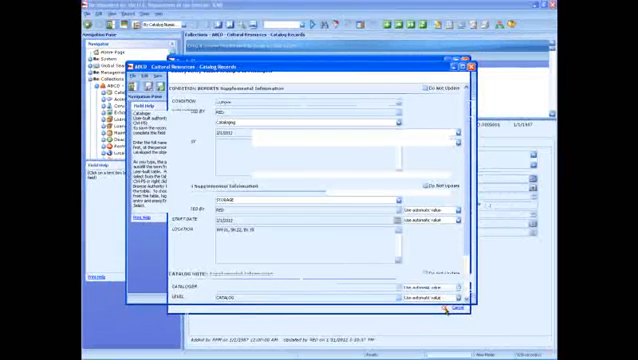
# Step: Confirm Track Changes, then review the OBJ STATUS and LOCATION supplemental entries
pyautogui.click(452, 315)
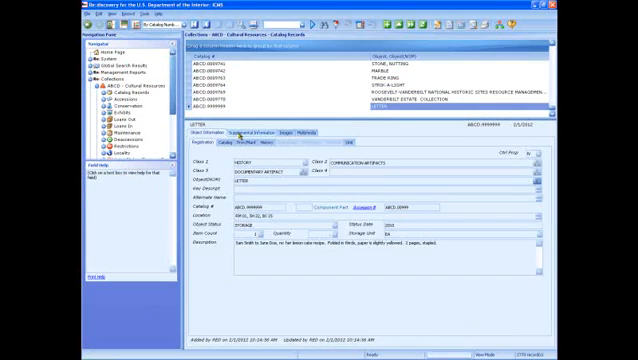
pyautogui.click(250, 128)
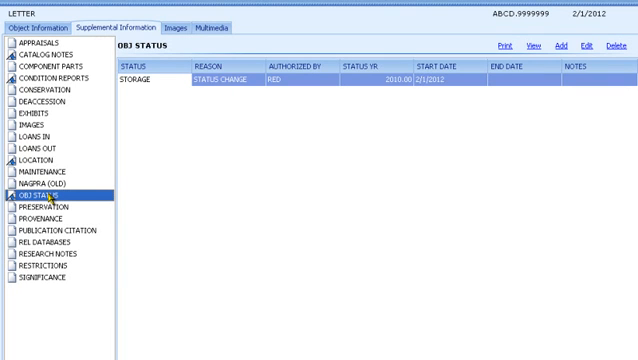
pyautogui.click(40, 160)
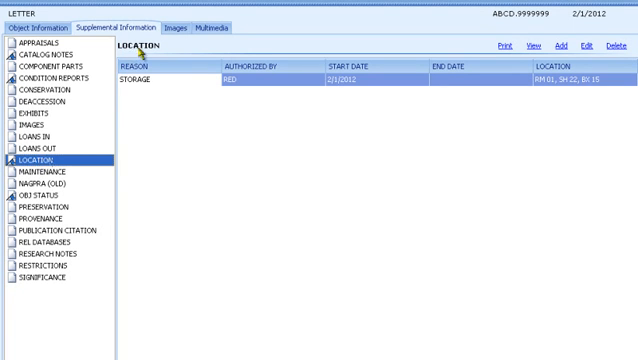
pyautogui.click(180, 27)
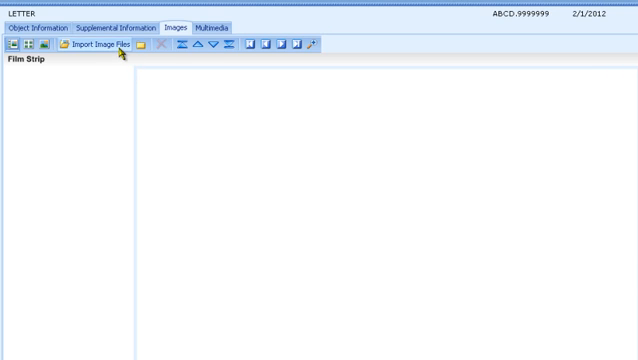
# Step: Import ABCD.0000002_Vessel.jpg into the letter record's images
pyautogui.click(94, 44)
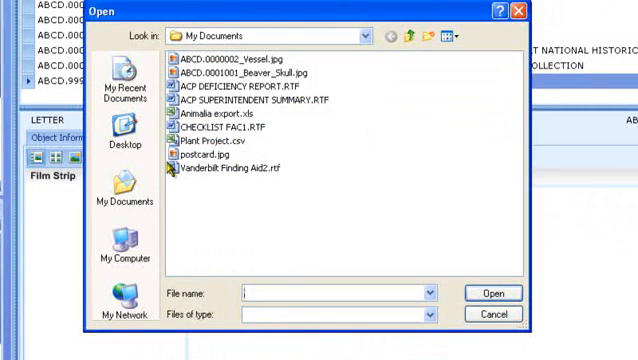
pyautogui.moveTo(207, 68)
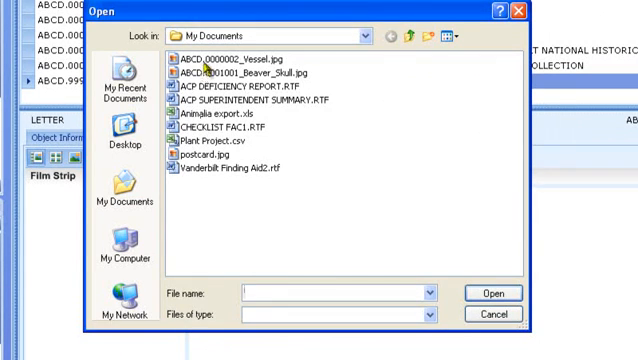
pyautogui.click(252, 74)
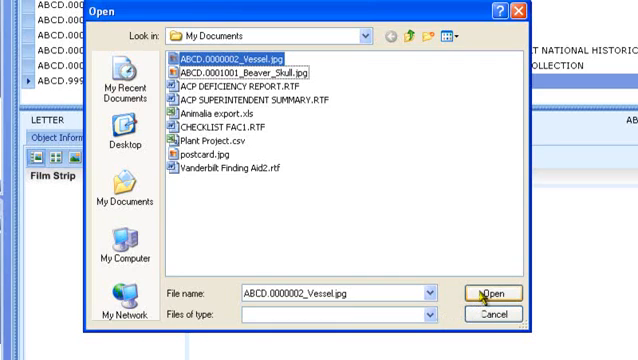
pyautogui.click(490, 292)
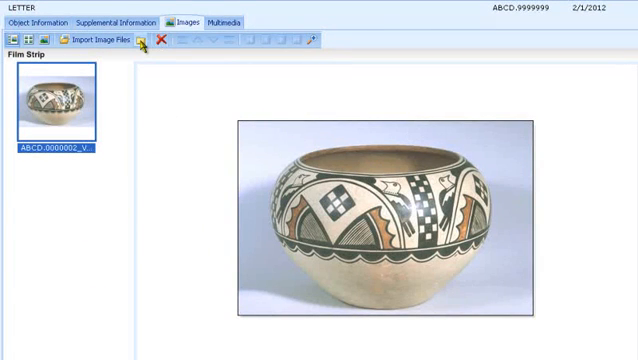
pyautogui.moveTo(148, 39)
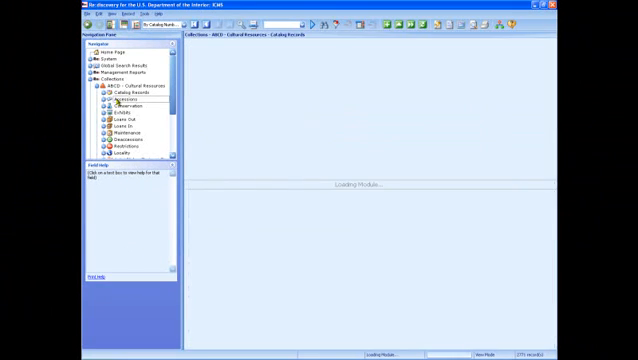
# Step: Load Catalog Records from the Navigator pane
pyautogui.click(116, 104)
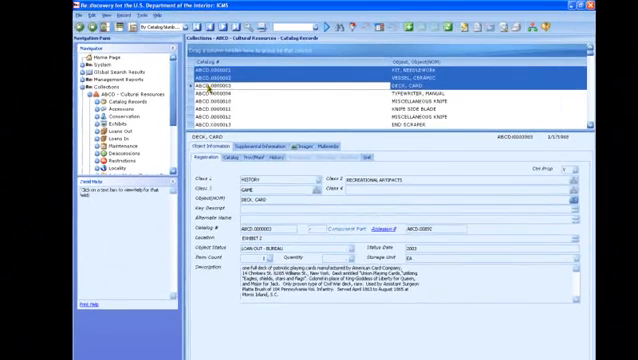
# Step: Run Modify All across all disciplines replacing Condition with COM/EX, reason Cataloging
pyautogui.click(31, 27)
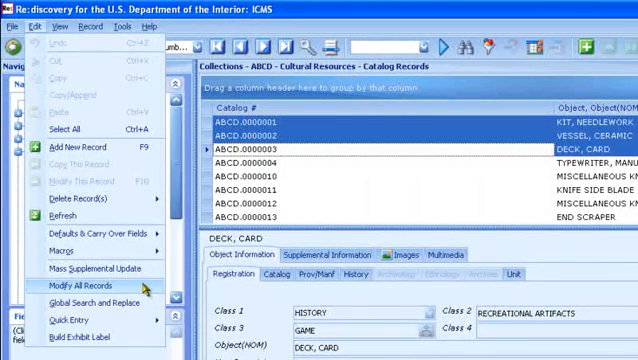
pyautogui.click(73, 285)
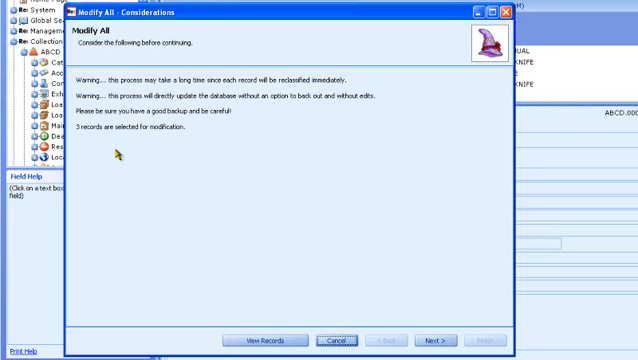
pyautogui.moveTo(430, 335)
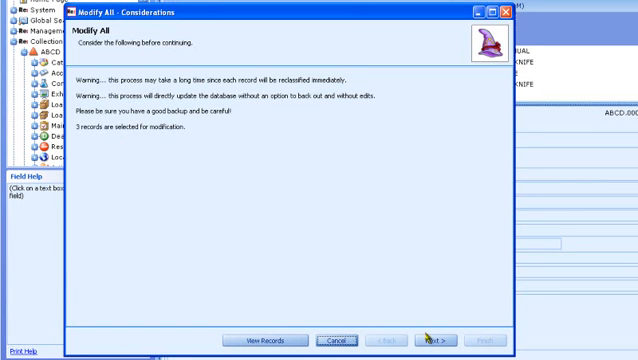
pyautogui.click(432, 340)
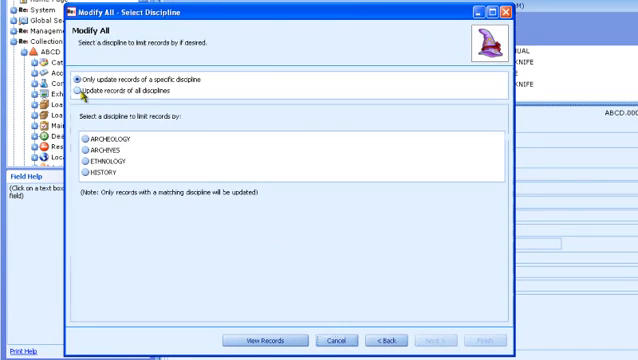
pyautogui.click(81, 90)
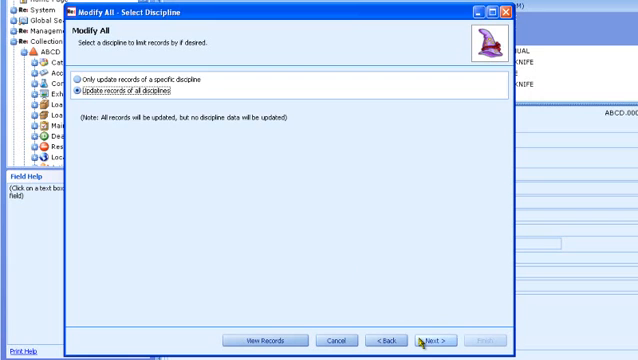
pyautogui.click(431, 340)
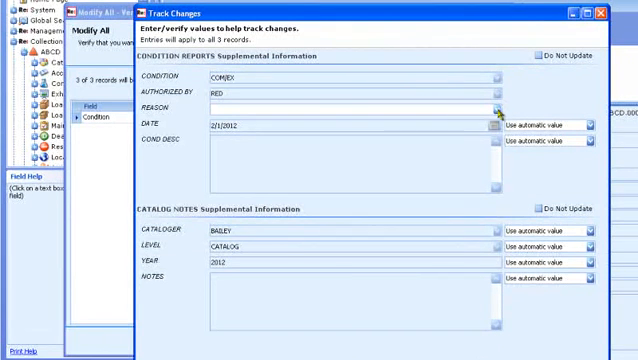
pyautogui.write('Cataloging')
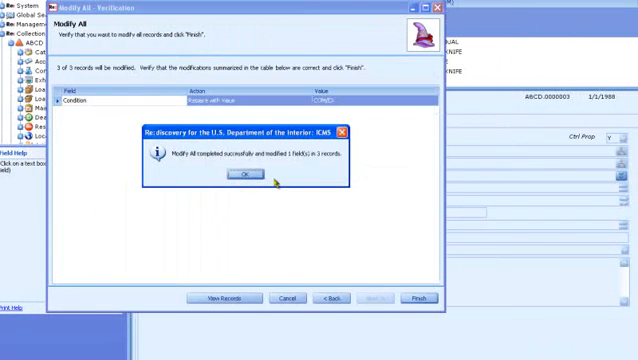
pyautogui.click(243, 174)
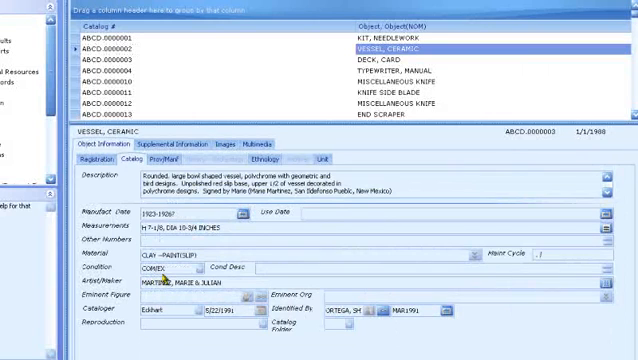
pyautogui.click(200, 61)
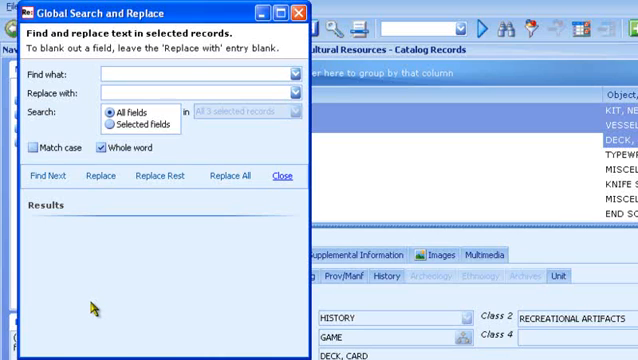
# Step: Replace Eckert with Eckhart in the Cataloger field only, replacing 3 occurrences in 3 records
pyautogui.write('Eckert')
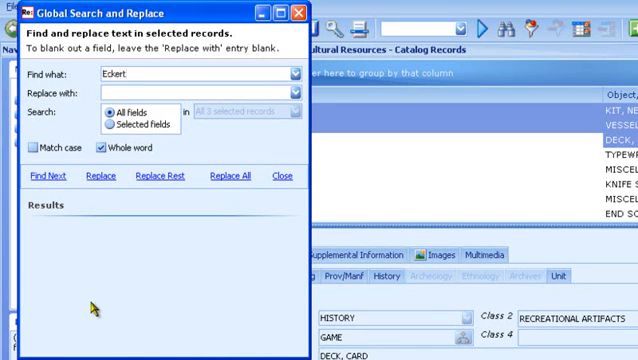
pyautogui.write('Eckhart')
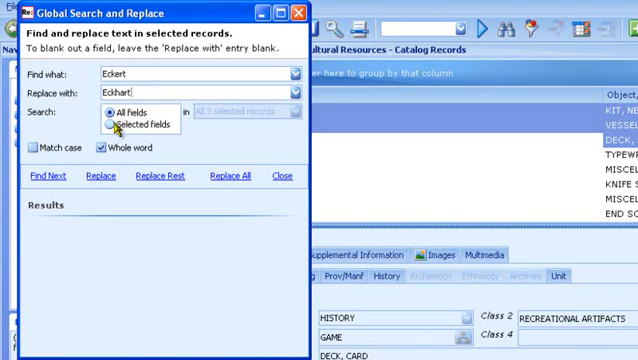
pyautogui.click(108, 123)
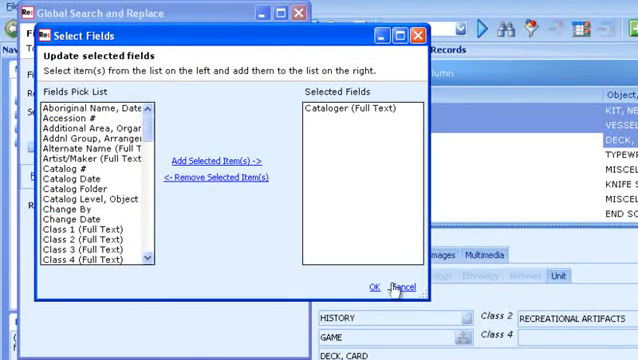
pyautogui.click(377, 285)
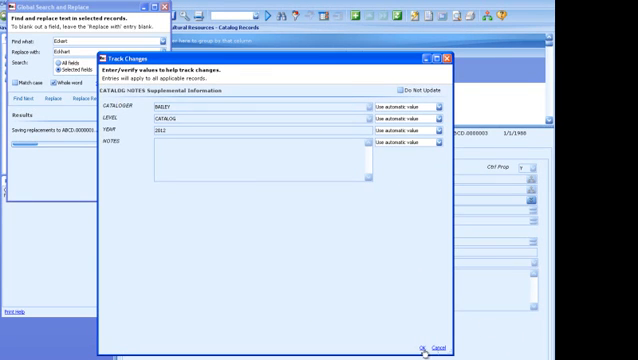
pyautogui.click(427, 349)
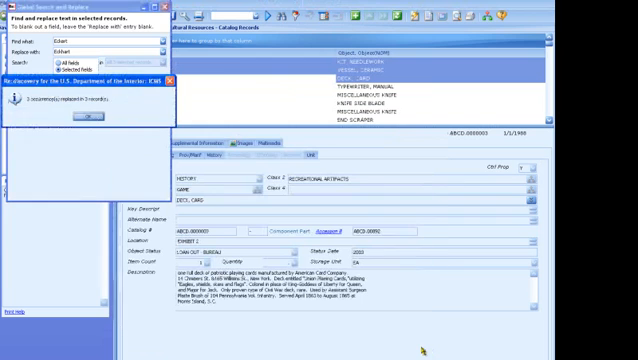
pyautogui.click(80, 121)
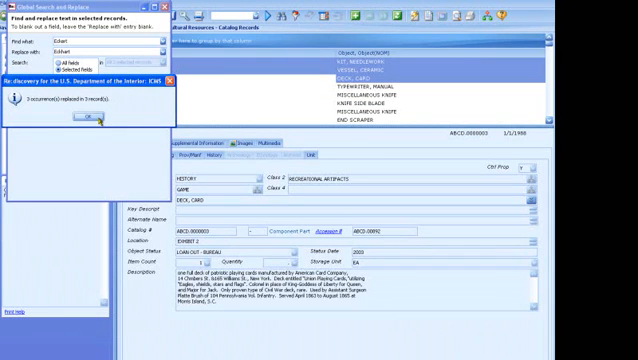
pyautogui.click(80, 119)
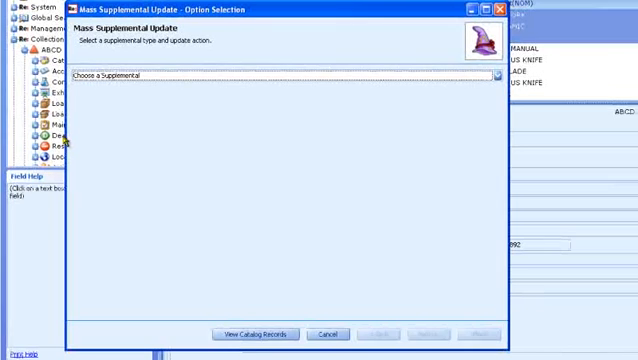
pyautogui.moveTo(281, 103)
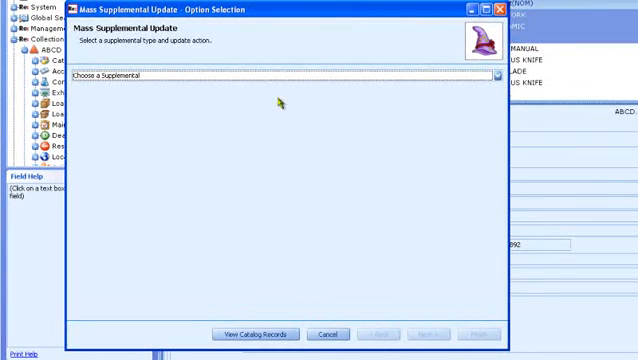
# Step: Choose LOANS OUT, Add new, and enter Loan ID L.2002.003 as a BUREAU loan
pyautogui.click(492, 76)
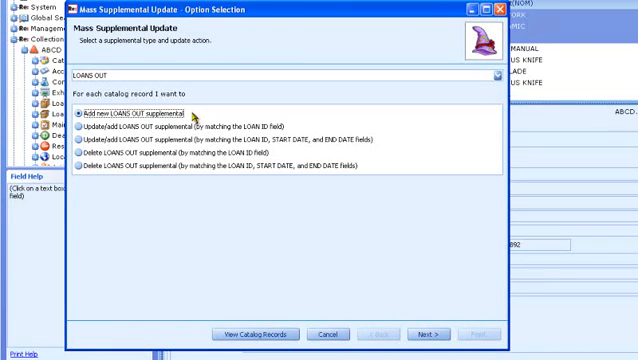
pyautogui.moveTo(340, 275)
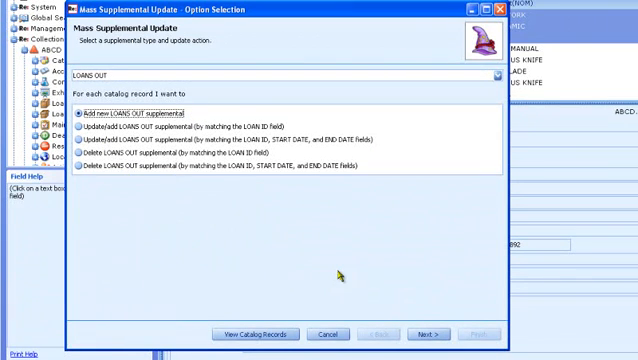
pyautogui.click(431, 334)
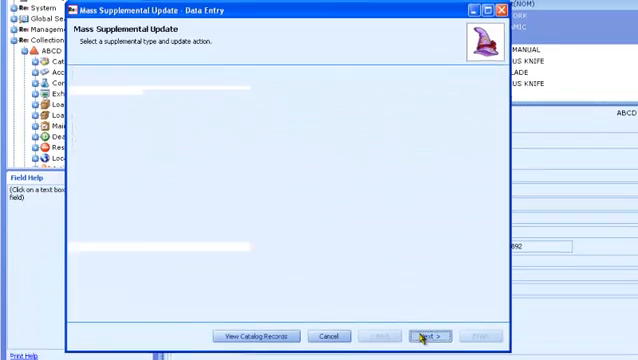
pyautogui.click(428, 336)
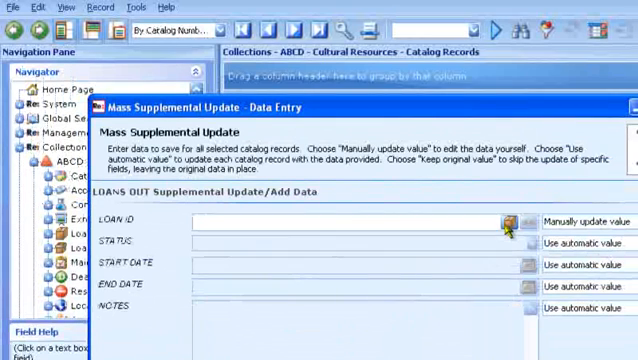
pyautogui.write('L.2002.003')
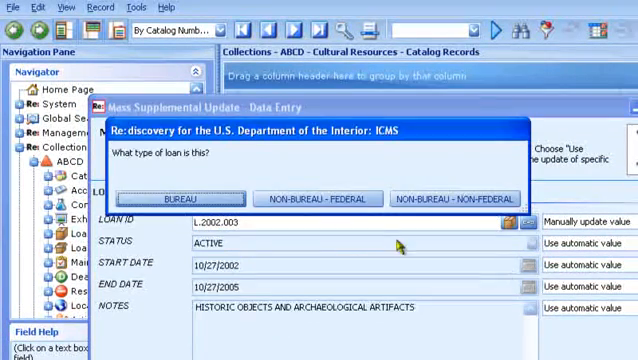
pyautogui.click(181, 199)
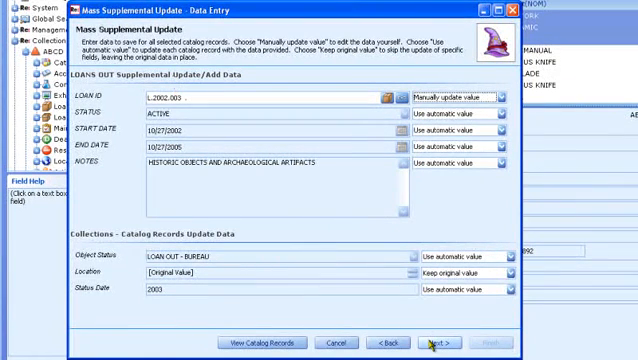
# Step: Verify and finish the mass update, applying the loan to all three records
pyautogui.click(433, 343)
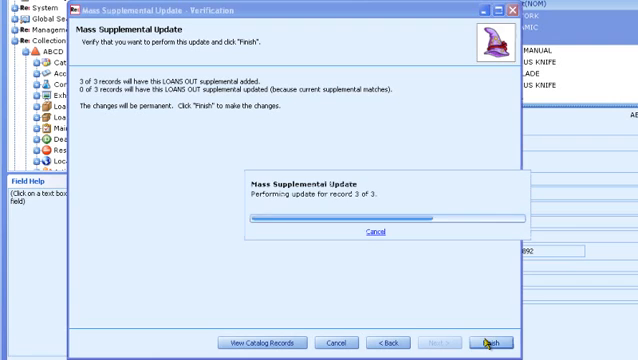
pyautogui.click(491, 342)
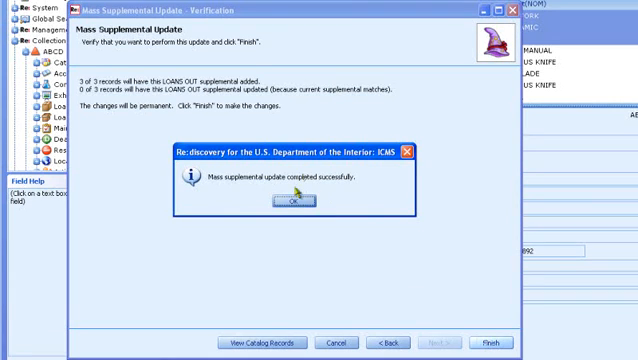
pyautogui.click(290, 201)
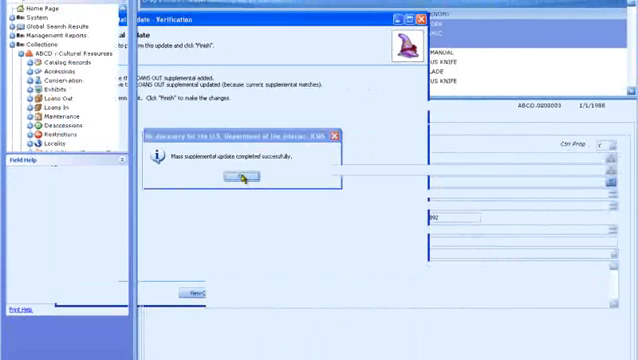
pyautogui.click(237, 175)
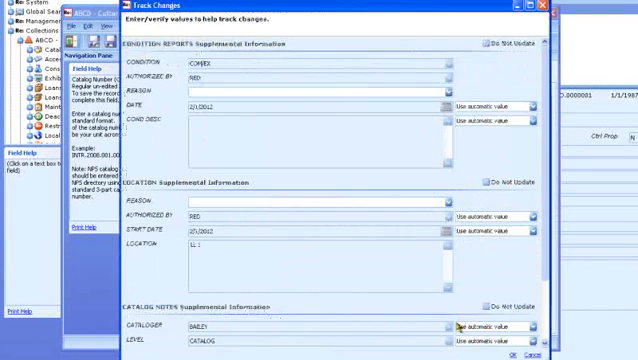
# Step: Choose Cataloging as the Condition Reports reason in Track Changes
pyautogui.click(439, 88)
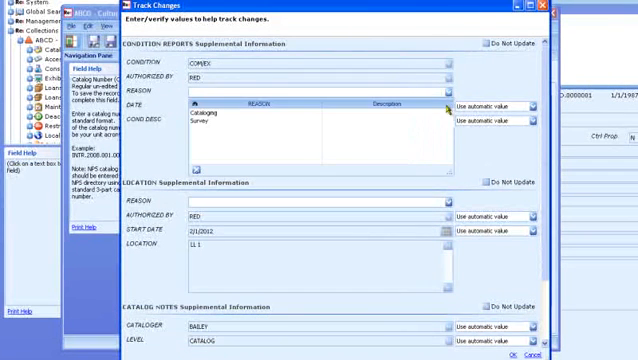
pyautogui.click(205, 113)
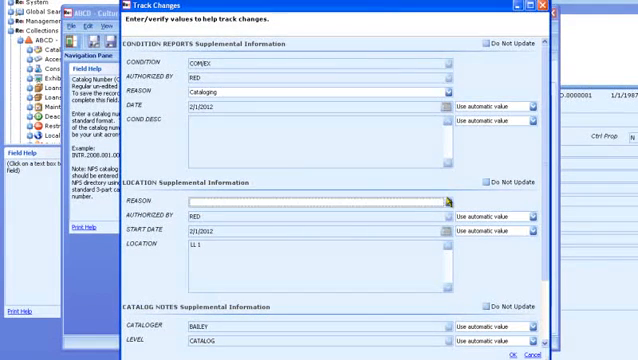